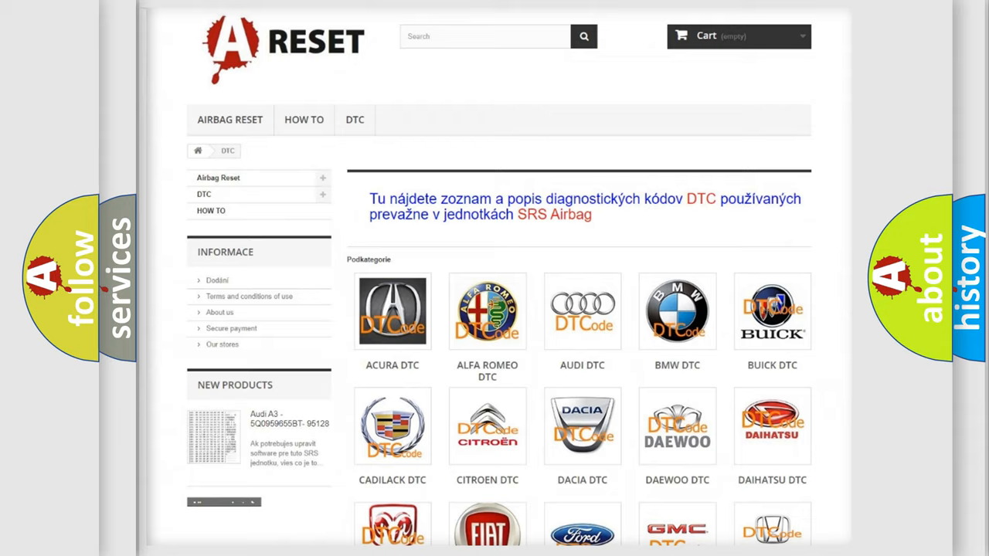
Open the ALFA ROMEO DTC page and browse its B, C and P trouble code list.
scroll(up, 3)
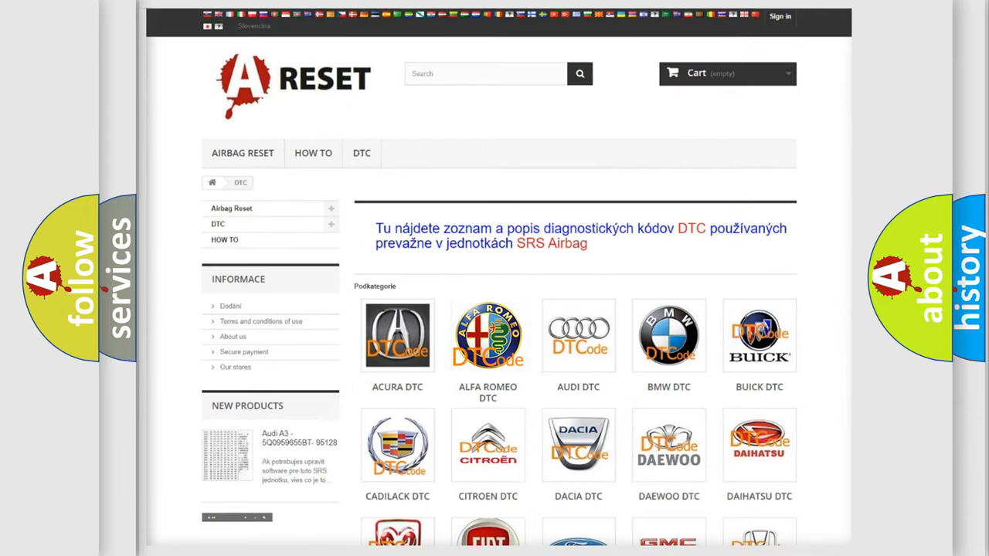
click(488, 335)
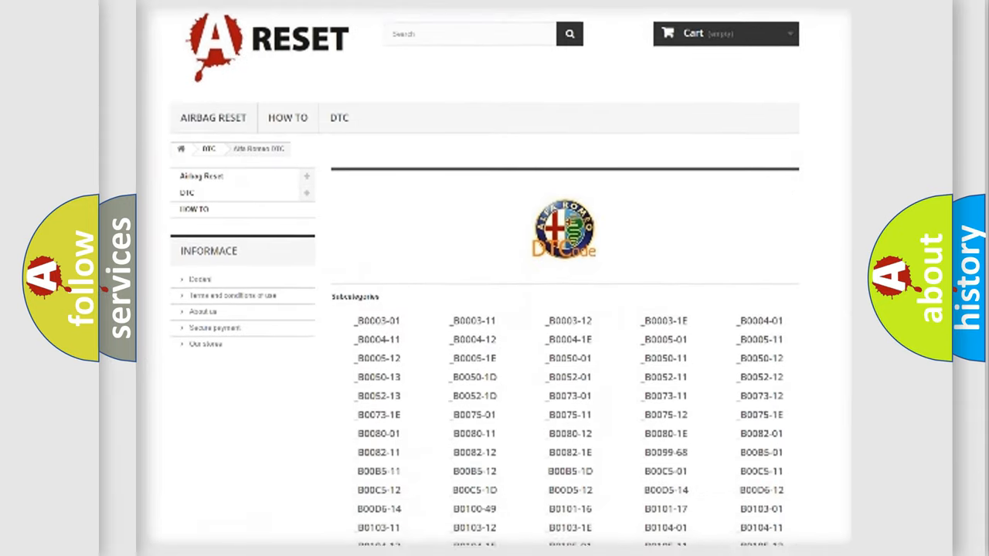
scroll(down, 3)
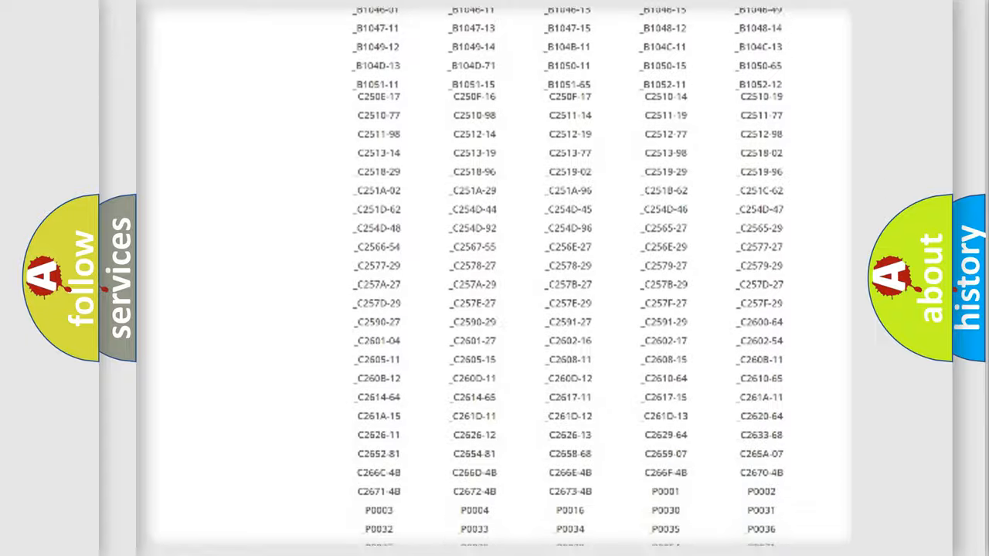
scroll(up, 3)
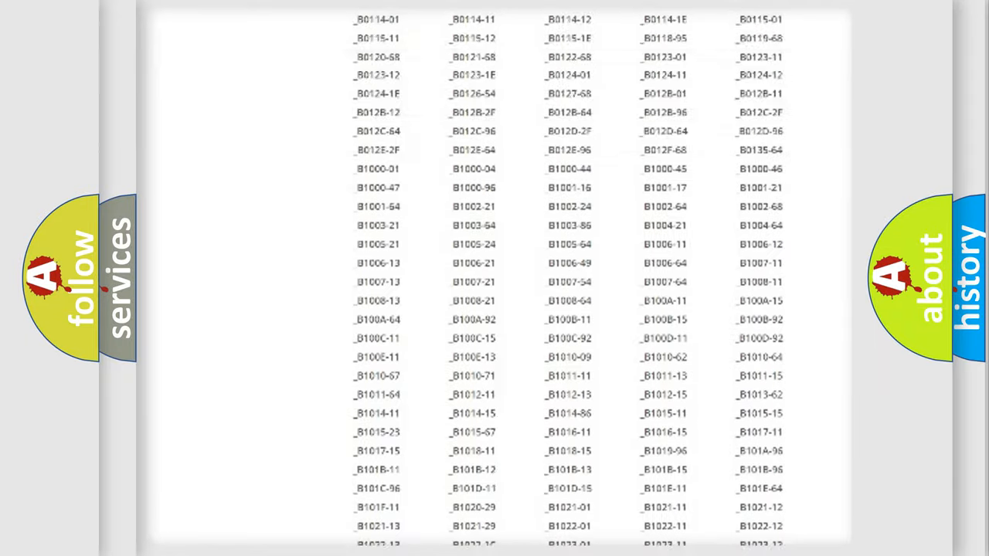
scroll(up, 3)
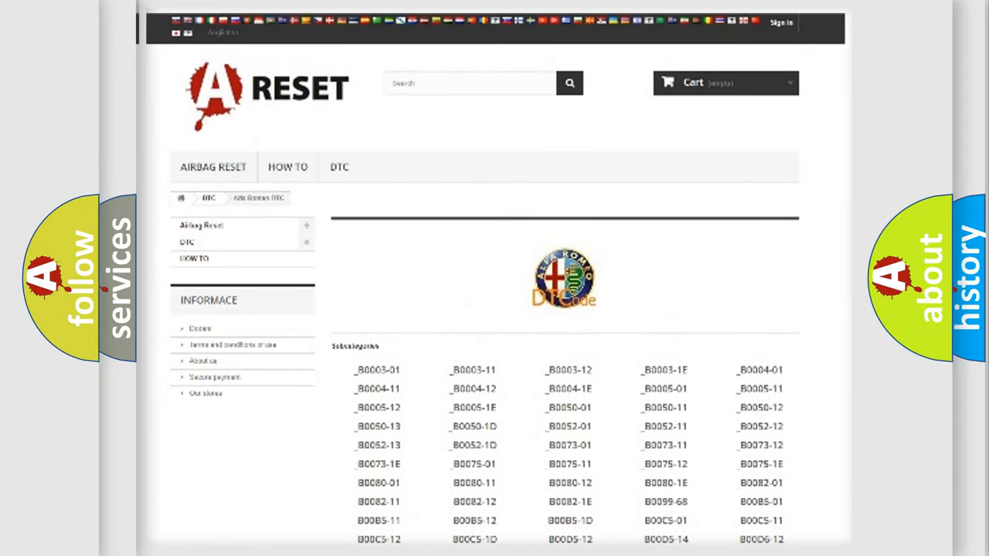